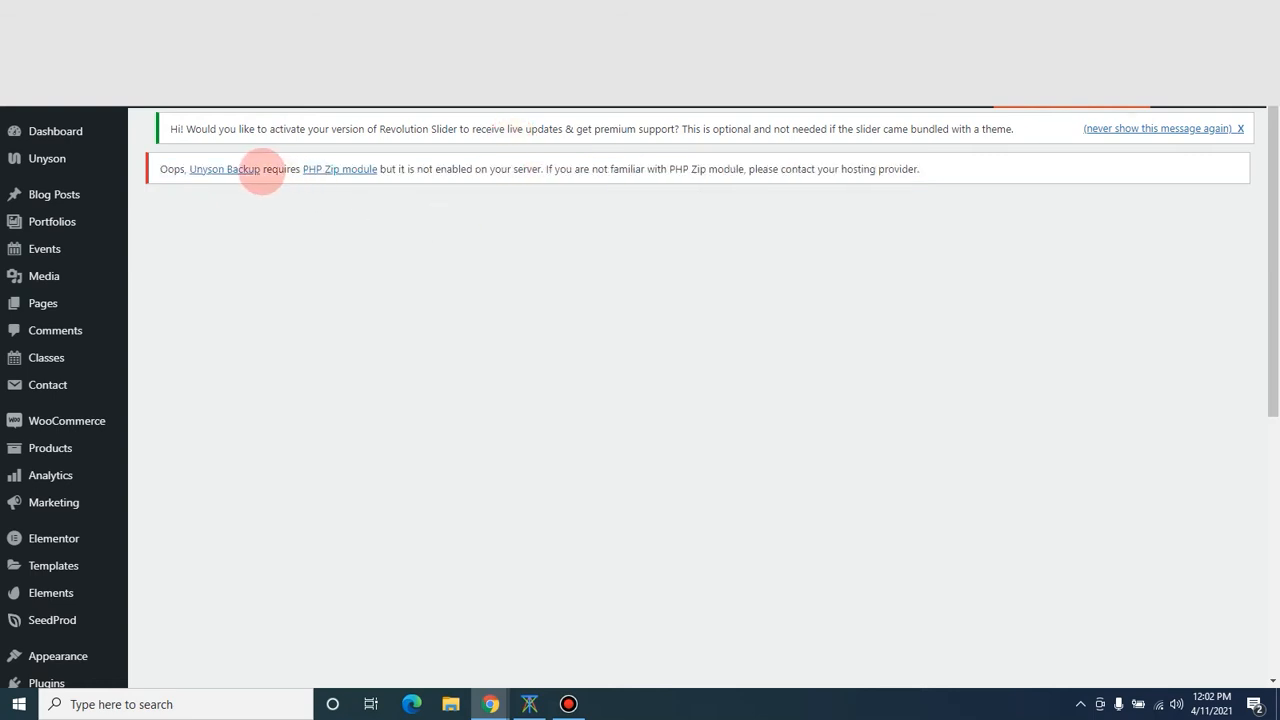
{"action": "mouse_move", "coordinate": [1022, 128]}
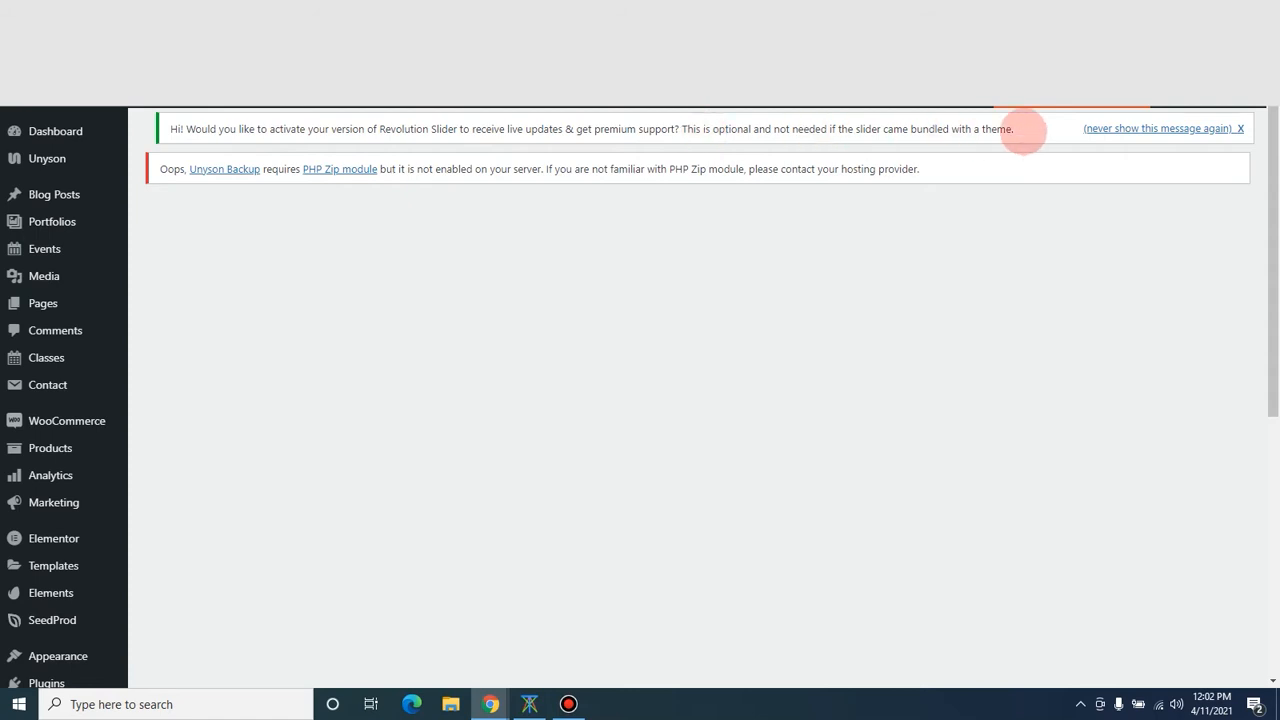
Filter the cPanel tools list with the search term 'php'
{"action": "left_click", "coordinate": [1240, 128]}
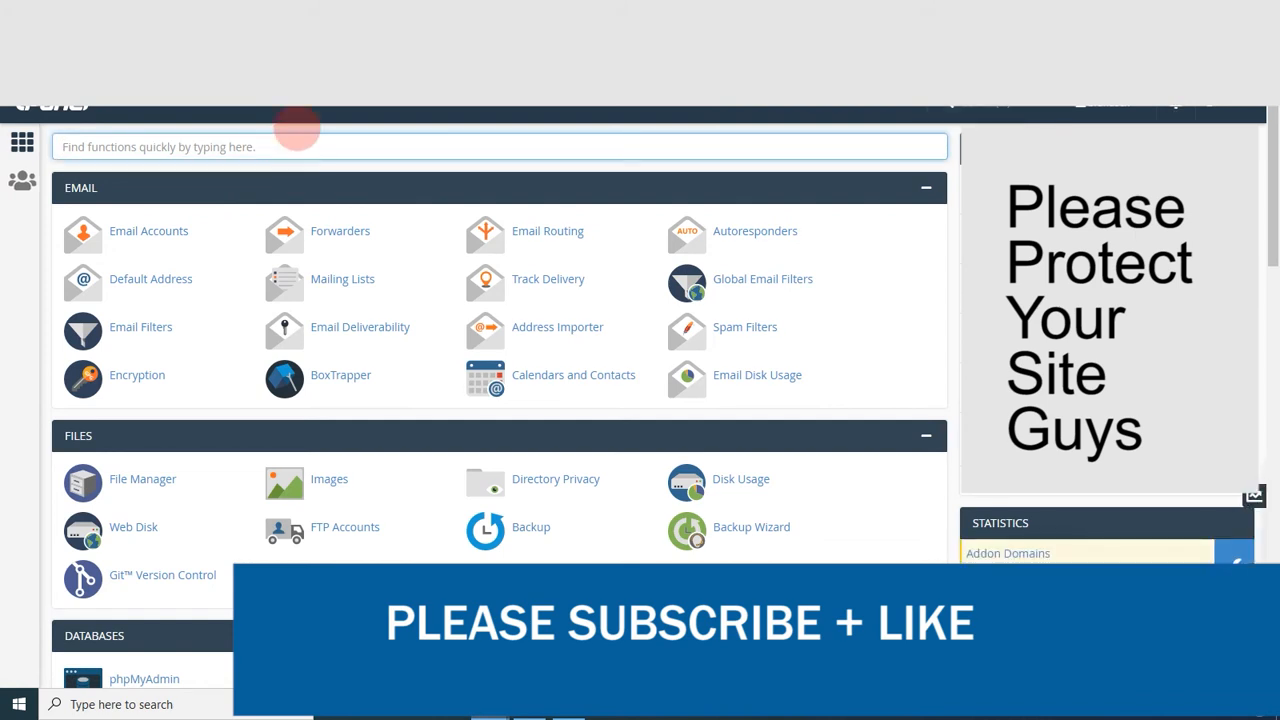
{"action": "type", "text": "php"}
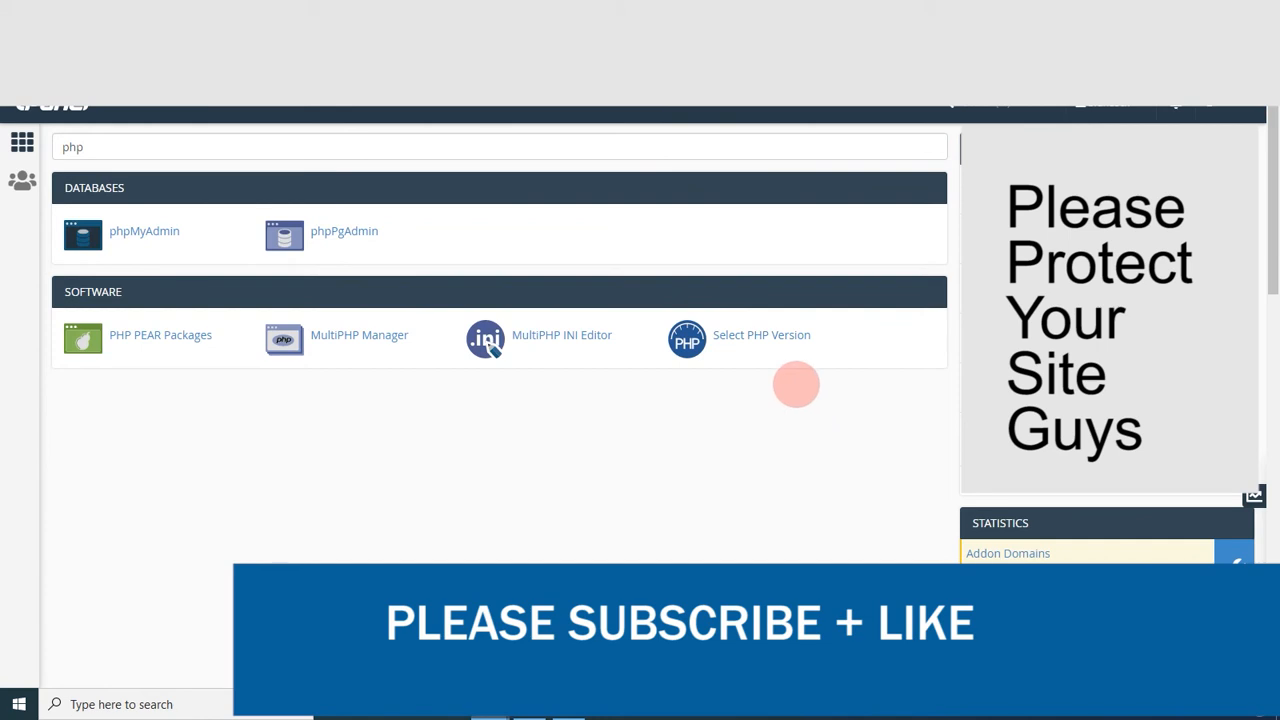
{"action": "mouse_move", "coordinate": [761, 335]}
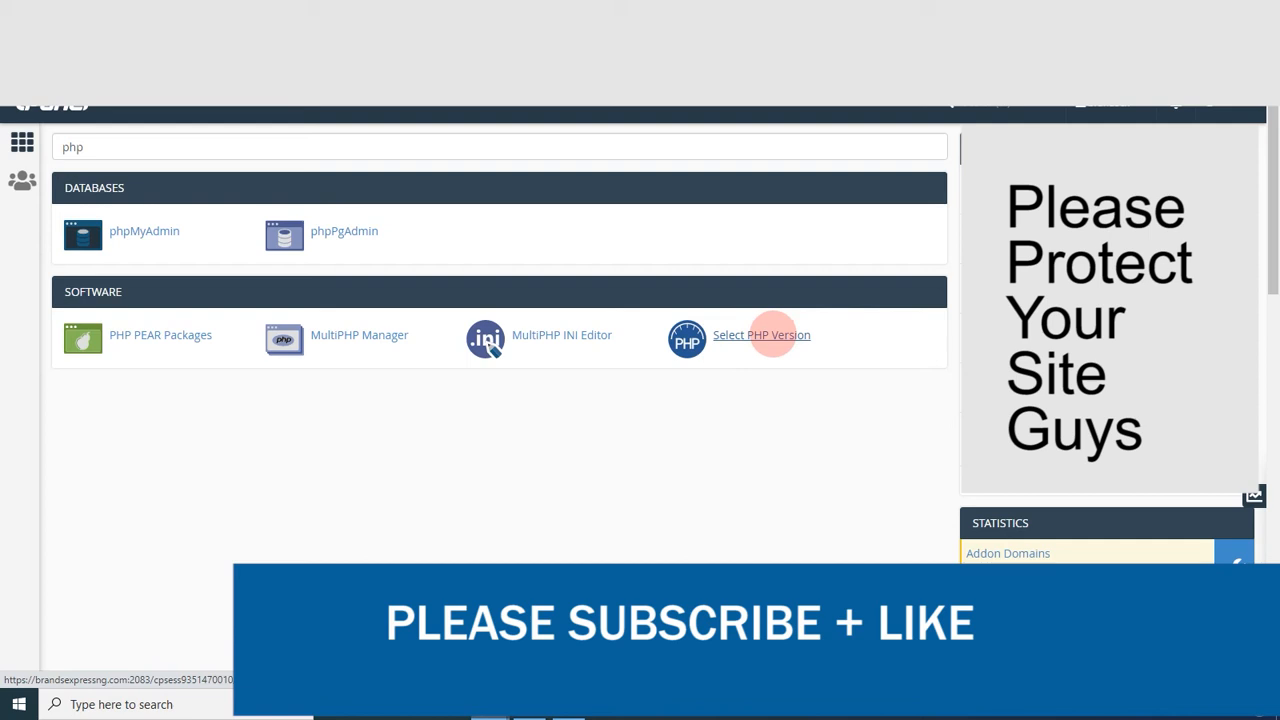
Open Select PHP Version and review the PHP 7.3 domains overview
{"action": "left_click", "coordinate": [761, 335]}
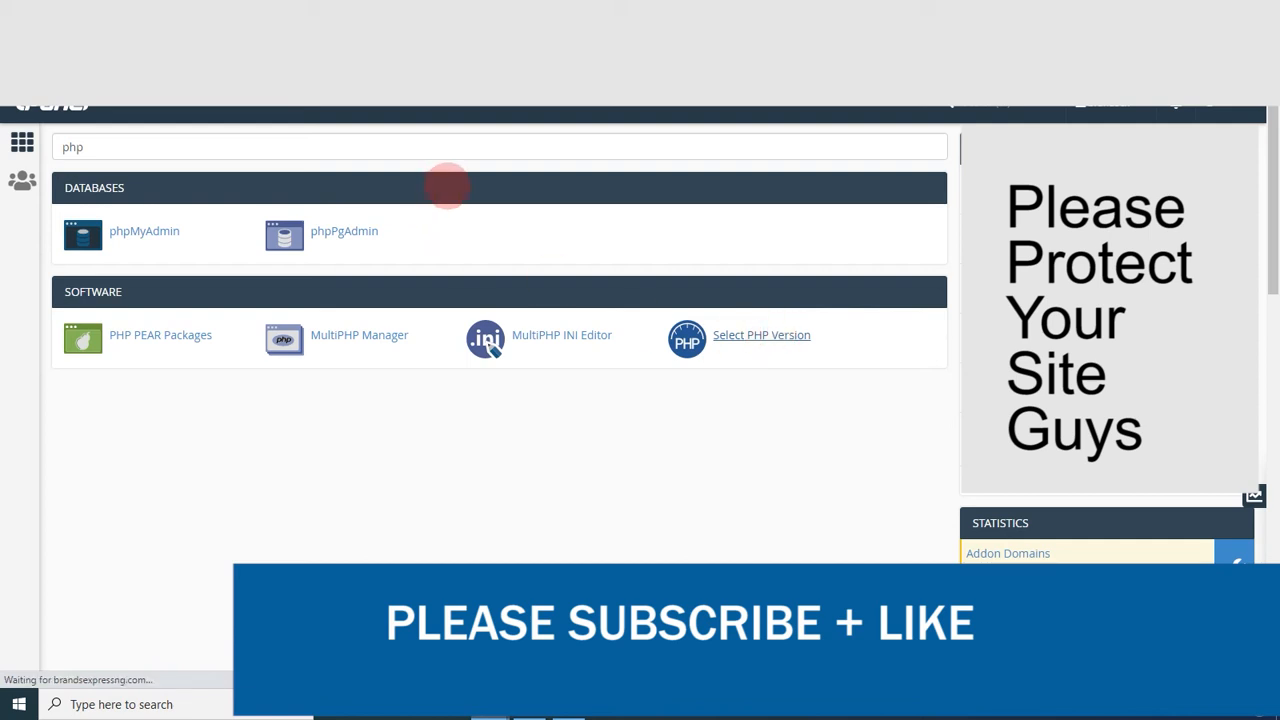
{"action": "mouse_move", "coordinate": [447, 185]}
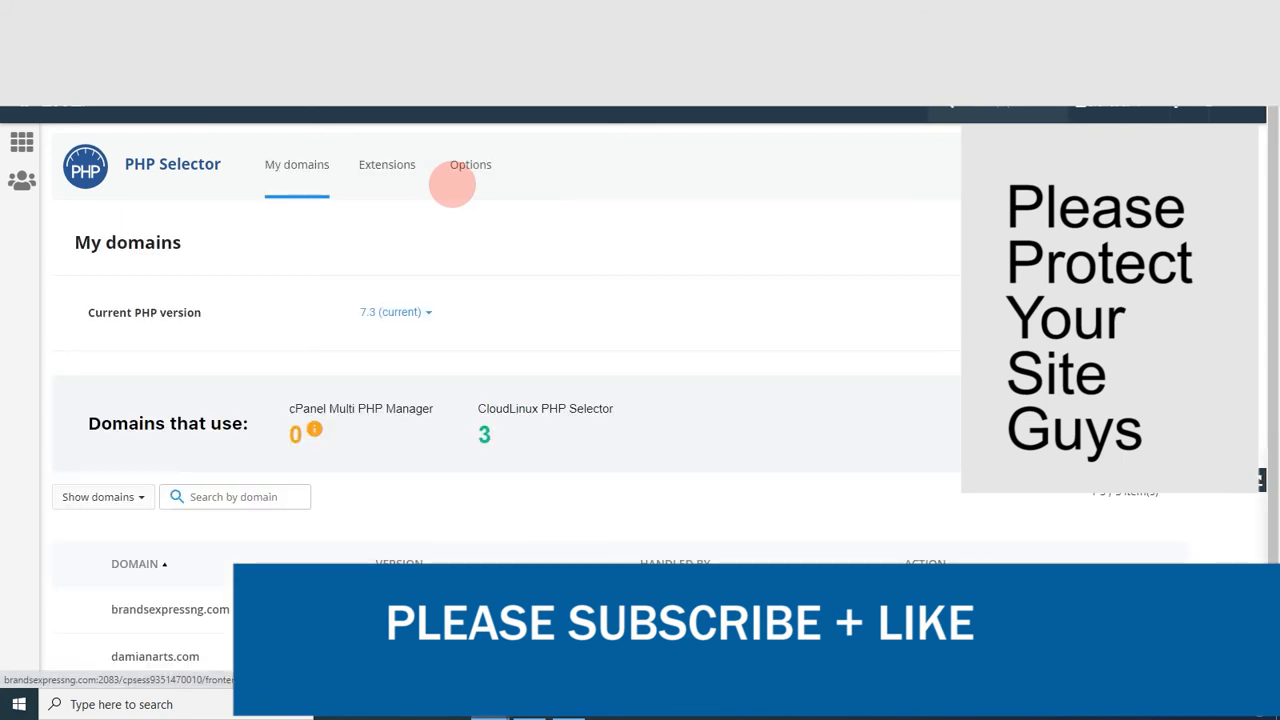
{"action": "scroll", "scroll_direction": "down", "scroll_amount": 3}
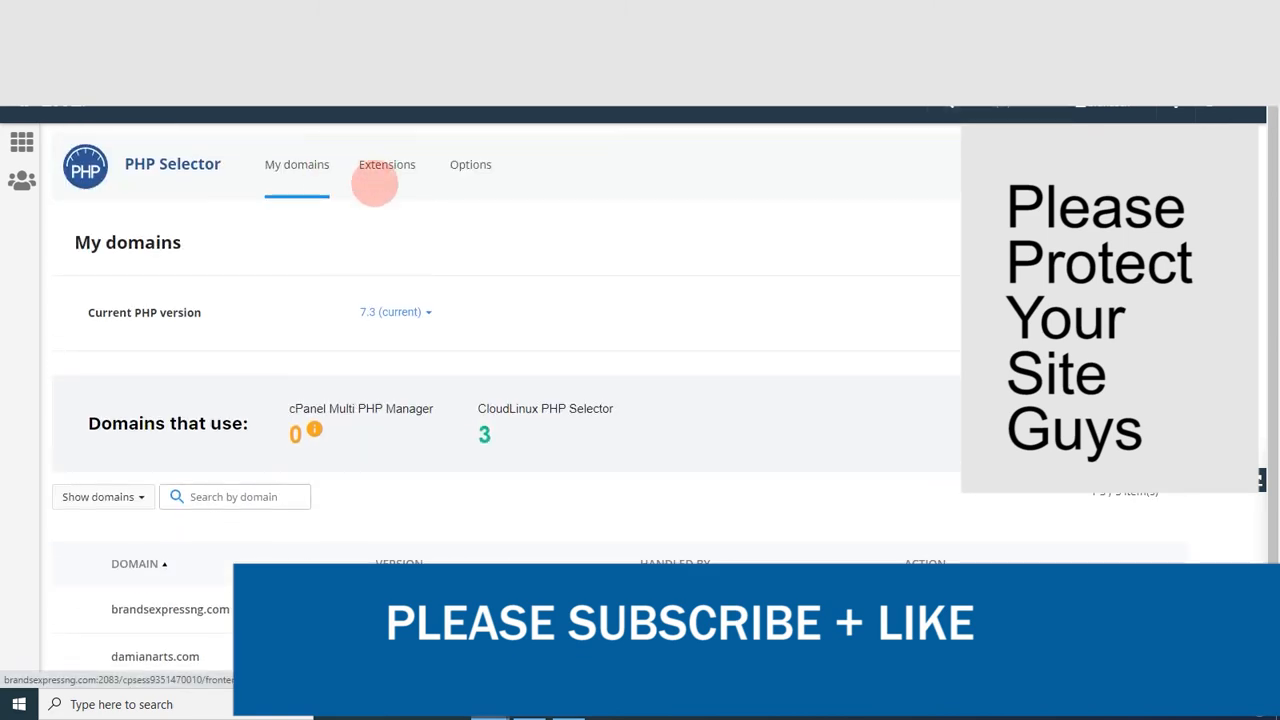
Tick the 'zip' checkbox in the Extensions list for PHP 7.3
{"action": "left_click", "coordinate": [386, 164]}
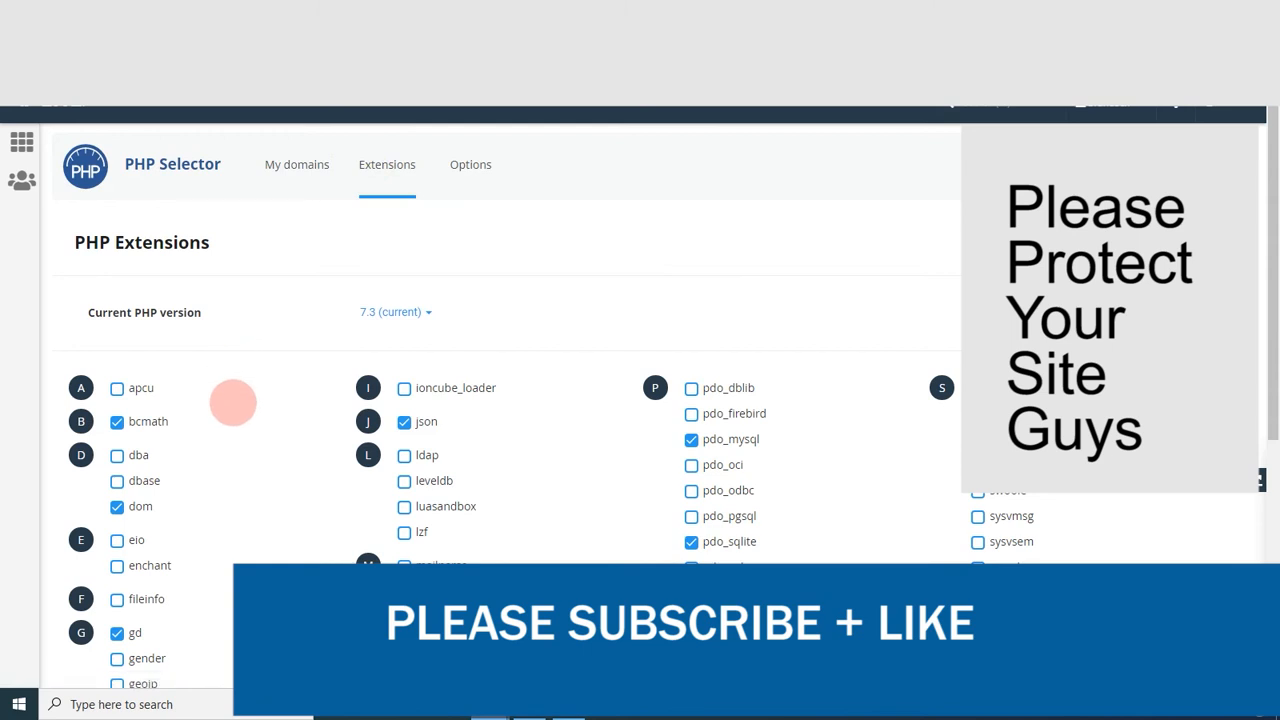
{"action": "scroll", "scroll_direction": "down", "scroll_amount": 3}
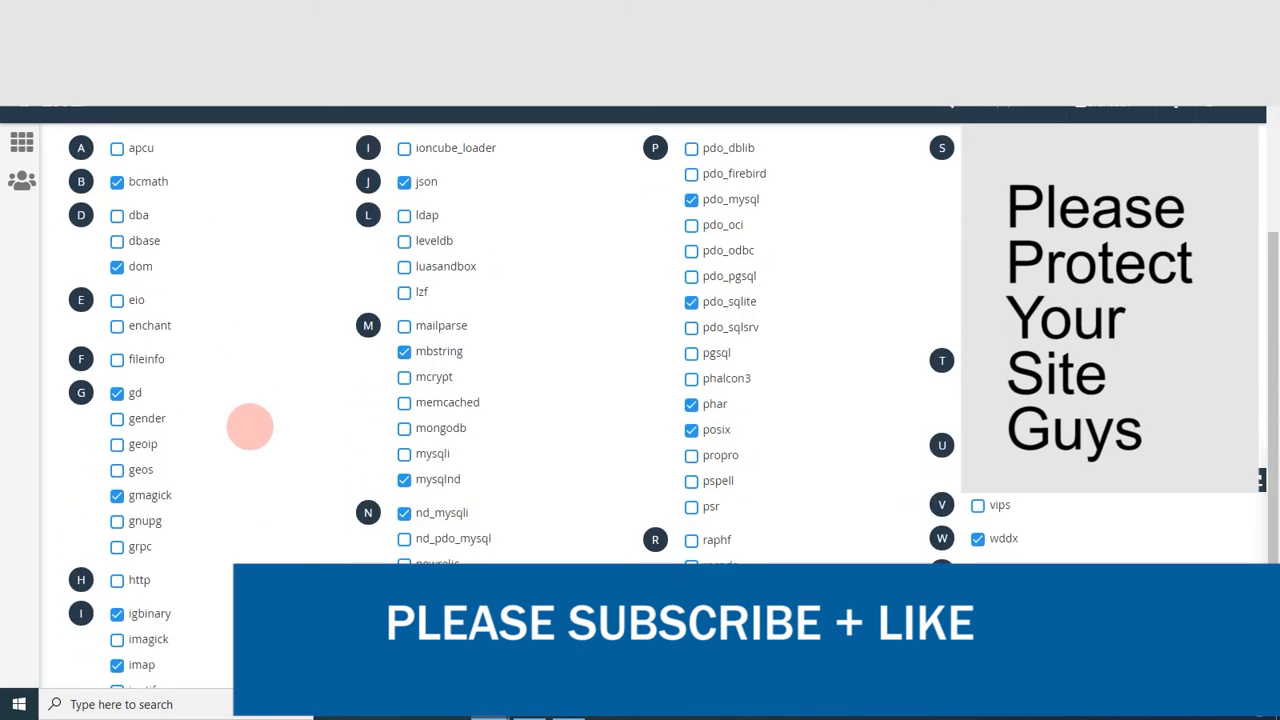
{"action": "scroll", "scroll_direction": "down", "scroll_amount": 3}
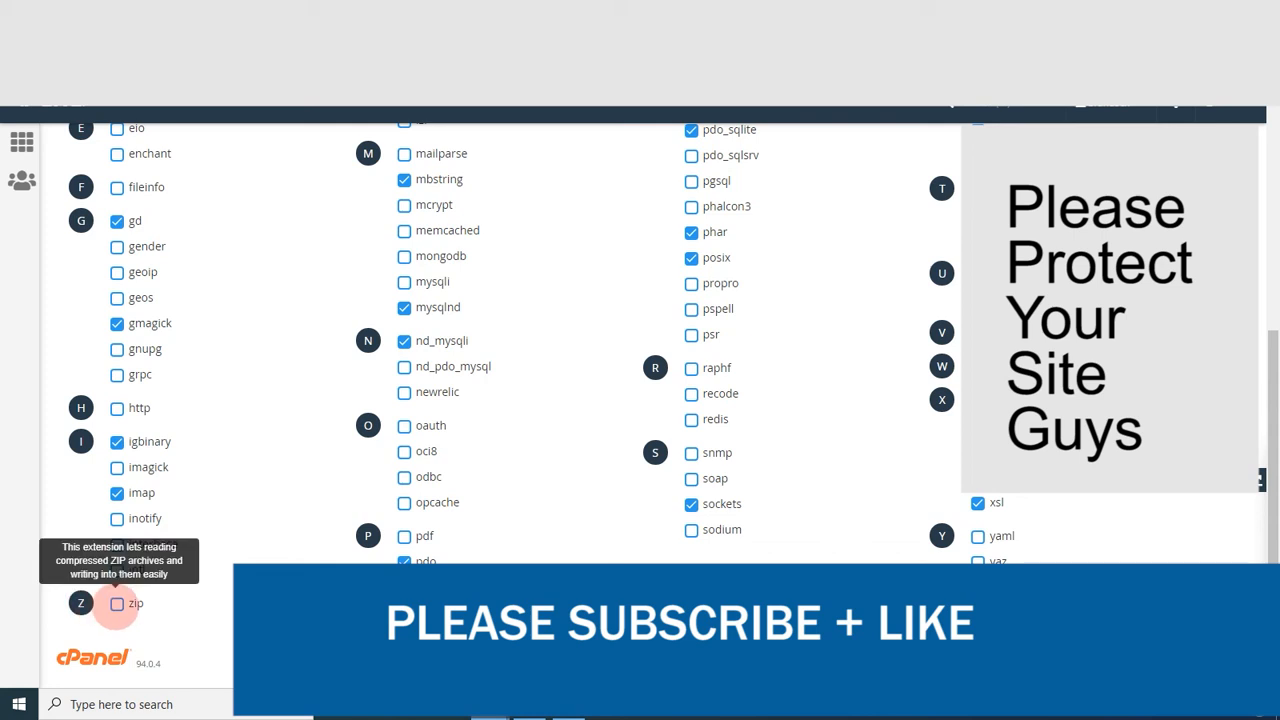
{"action": "left_click", "coordinate": [117, 603]}
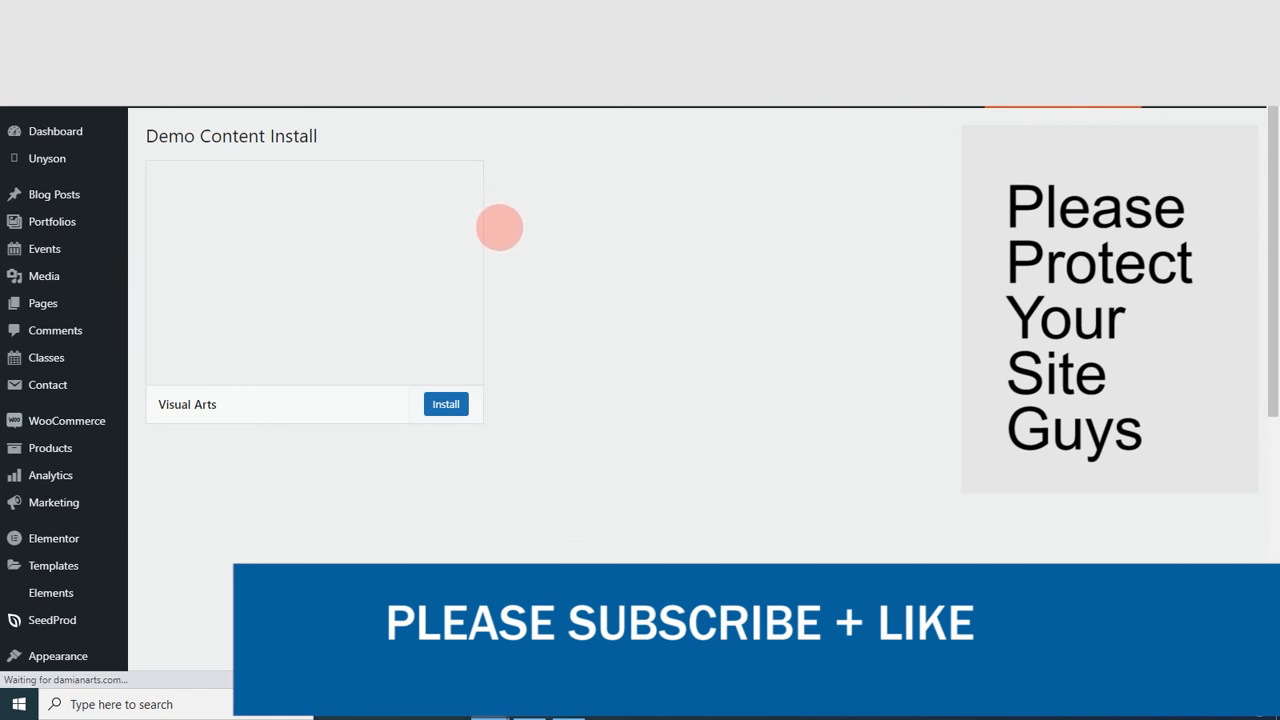
{"action": "mouse_move", "coordinate": [314, 272]}
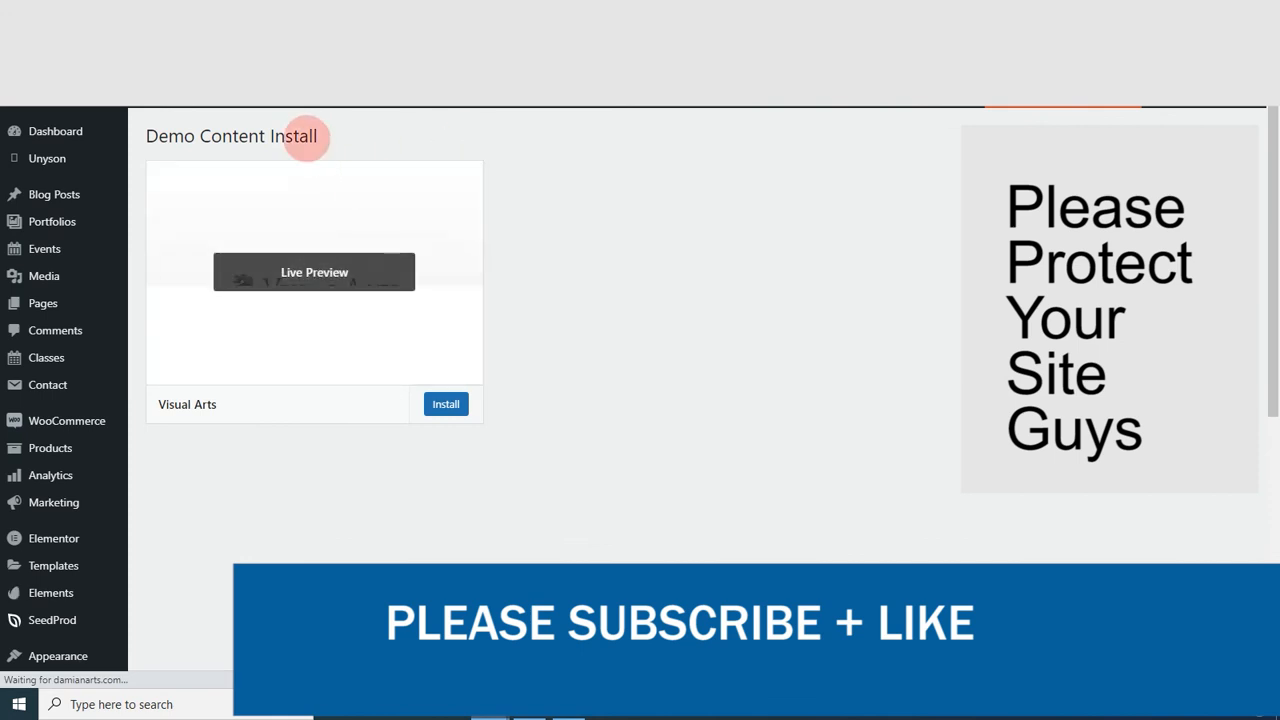